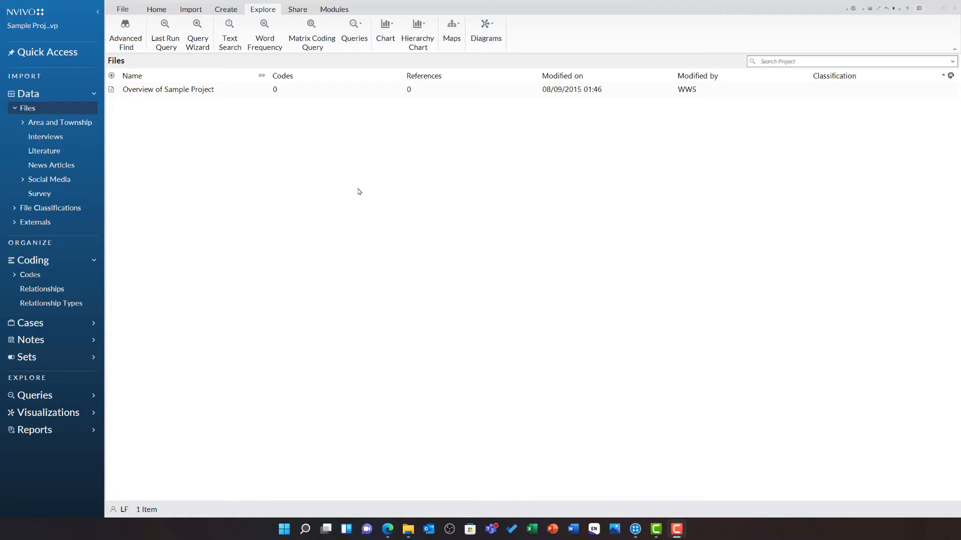
# Create a new crosstab query from the Queries list
pyautogui.click(354, 31)
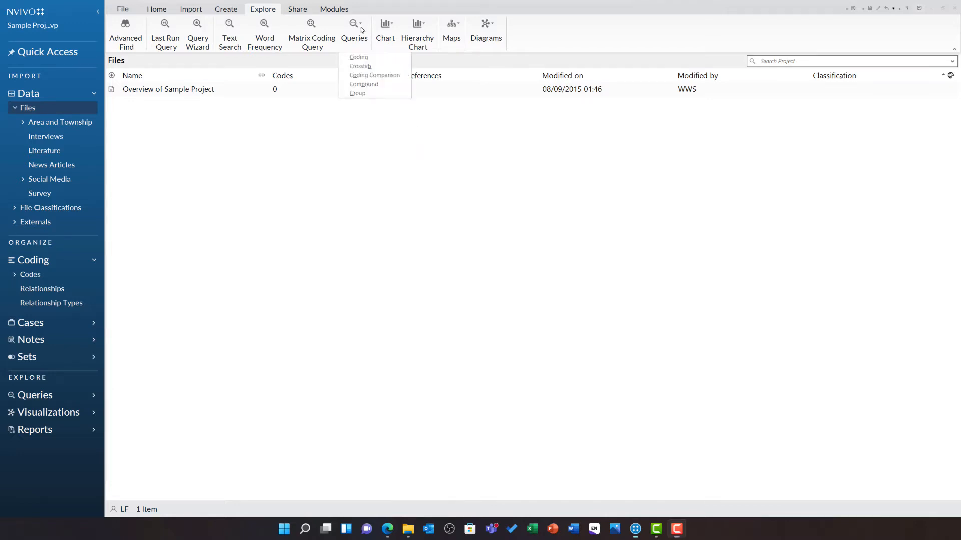
pyautogui.moveTo(360, 66)
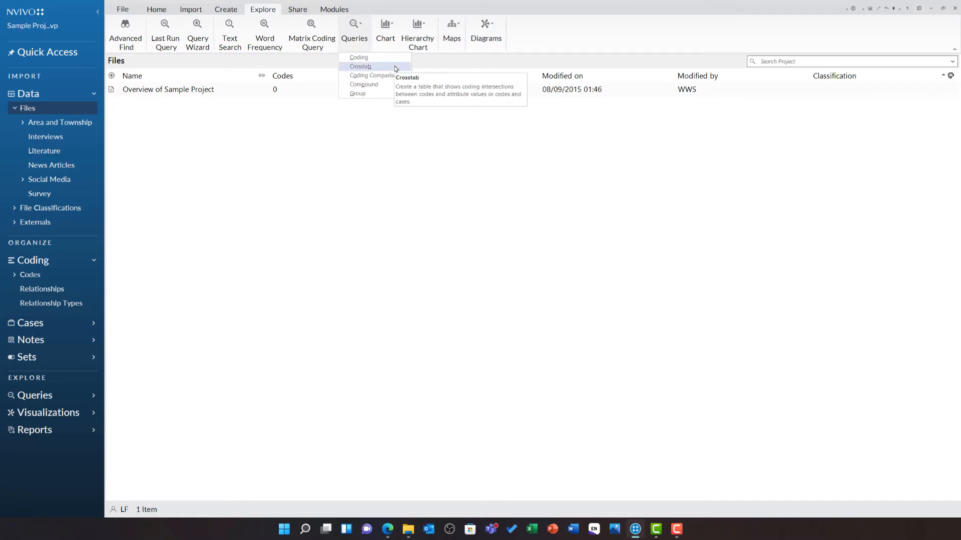
pyautogui.click(361, 66)
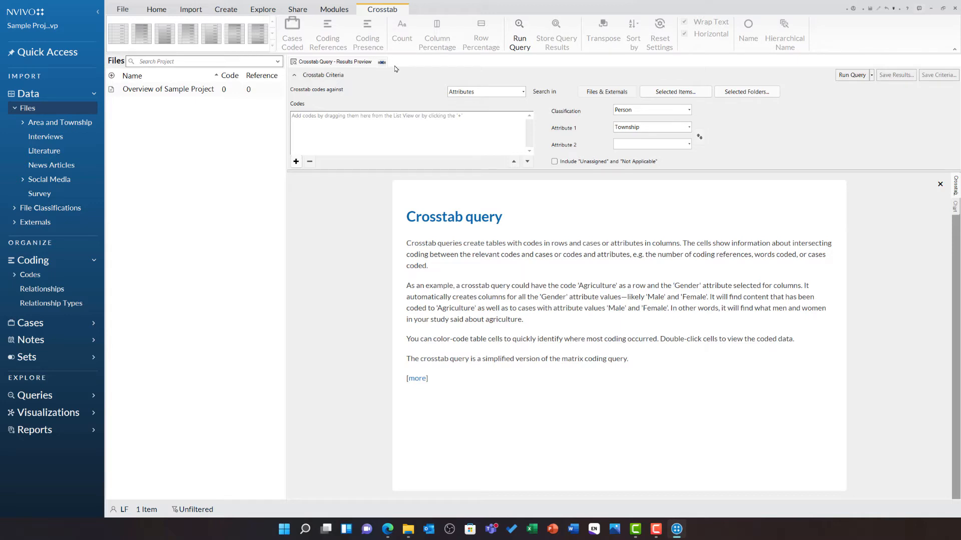
pyautogui.click(484, 91)
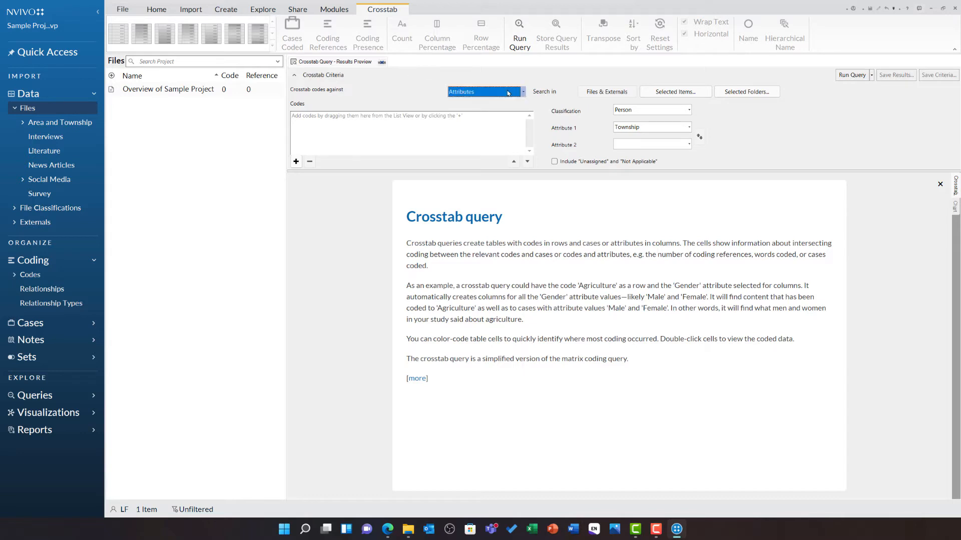
pyautogui.click(521, 91)
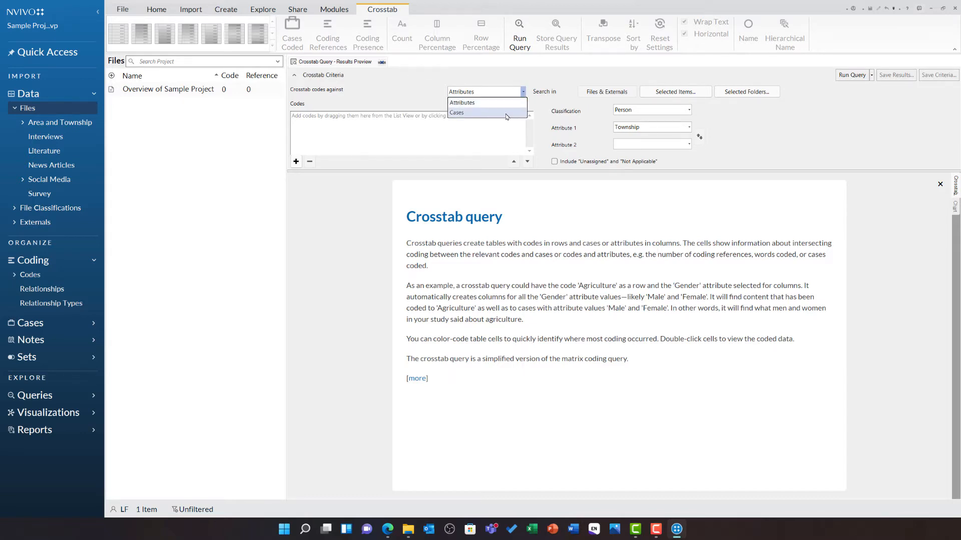
pyautogui.moveTo(491, 115)
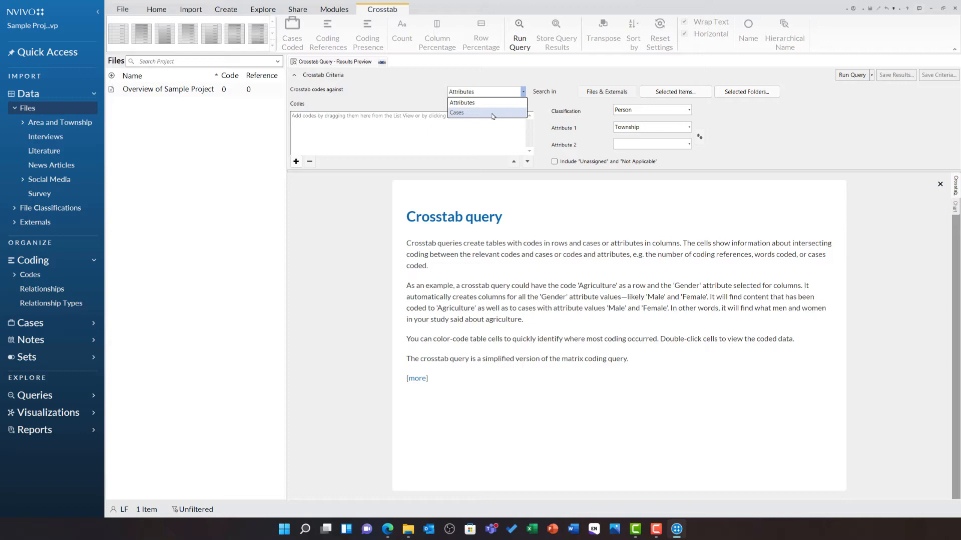
pyautogui.click(462, 103)
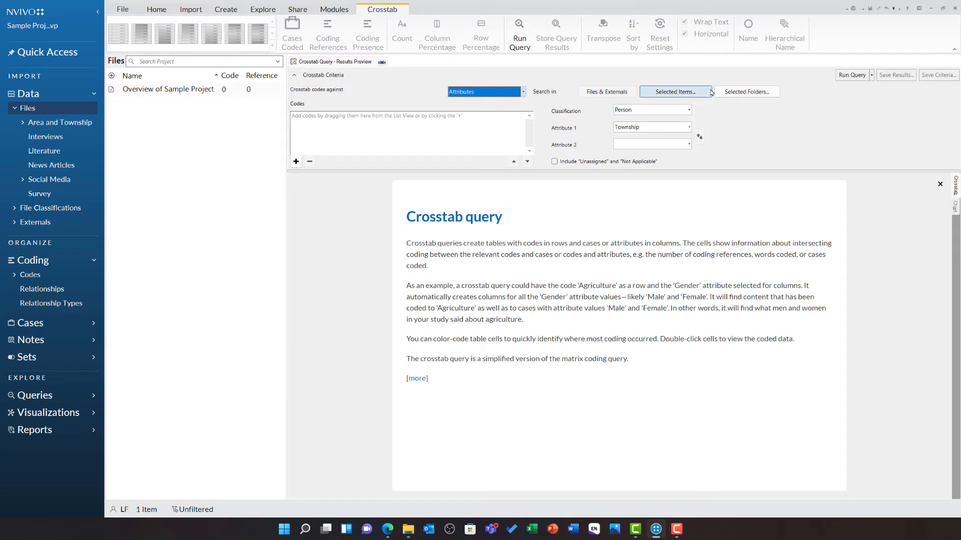
# Restrict the query scope to the Real estate development code under Codes
pyautogui.click(674, 91)
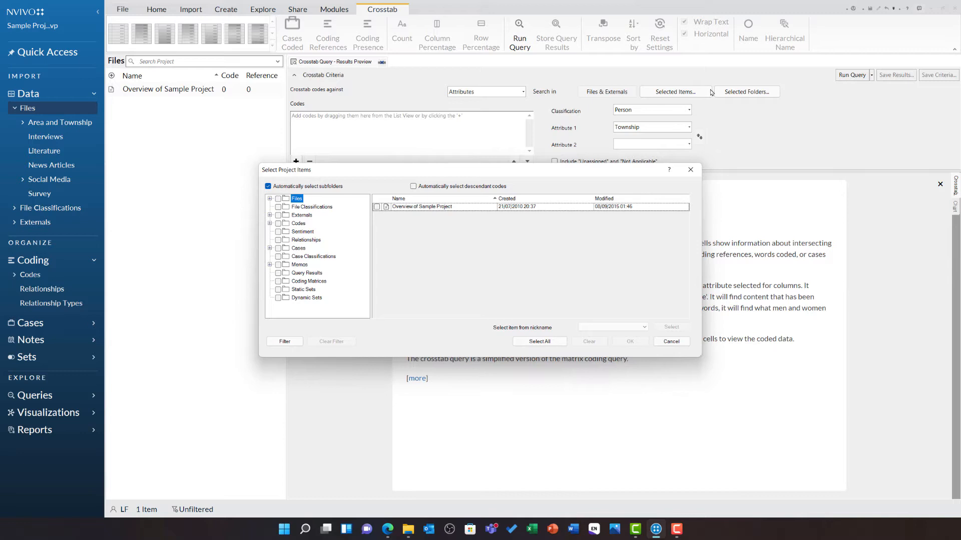
pyautogui.moveTo(575, 130)
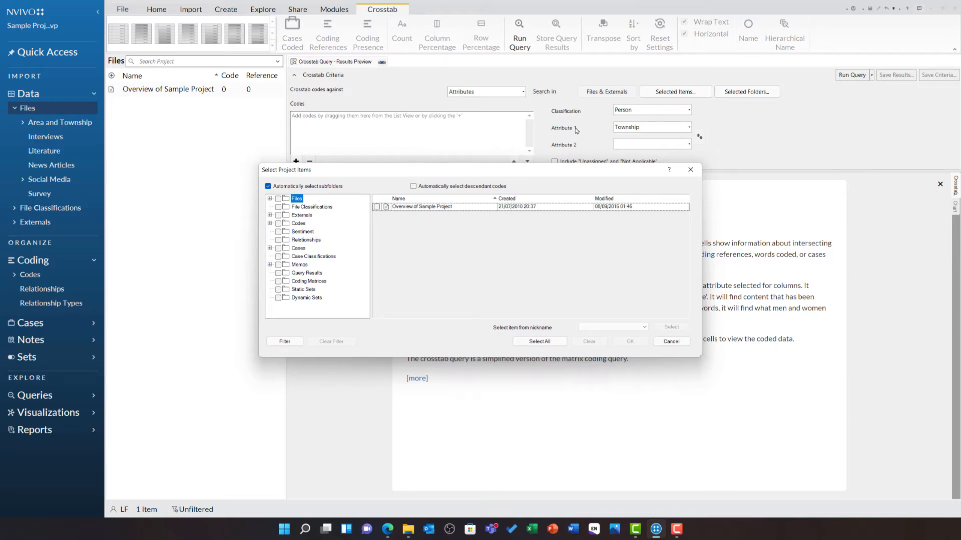
pyautogui.click(300, 223)
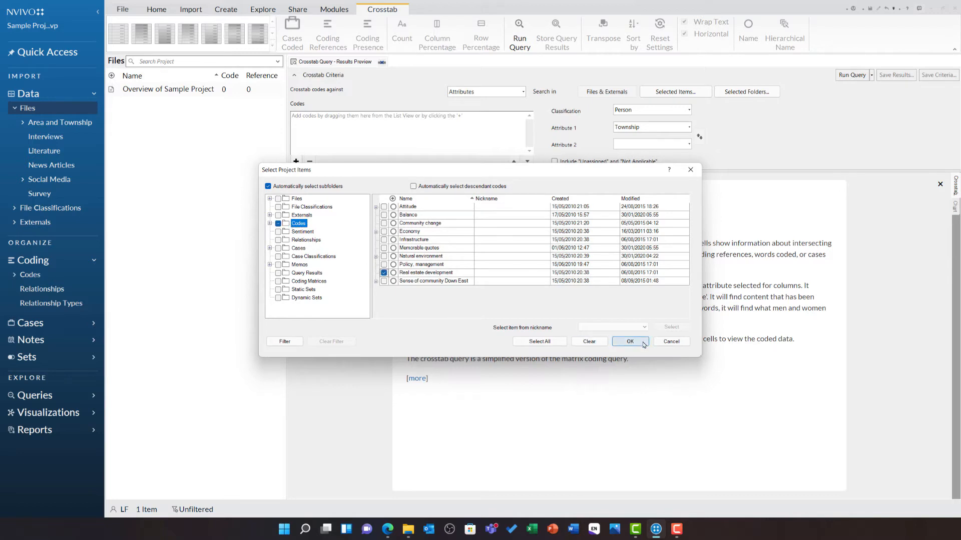
pyautogui.click(629, 341)
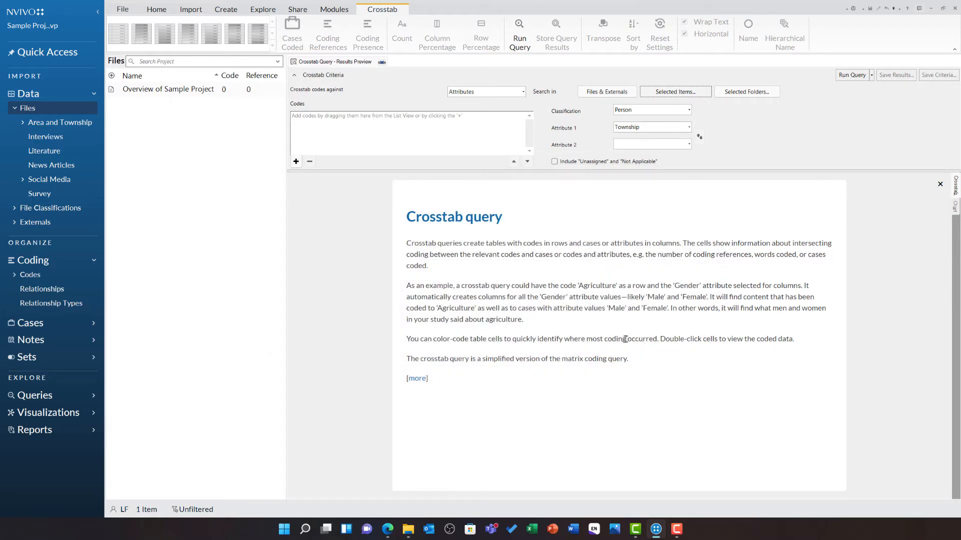
pyautogui.moveTo(354, 151)
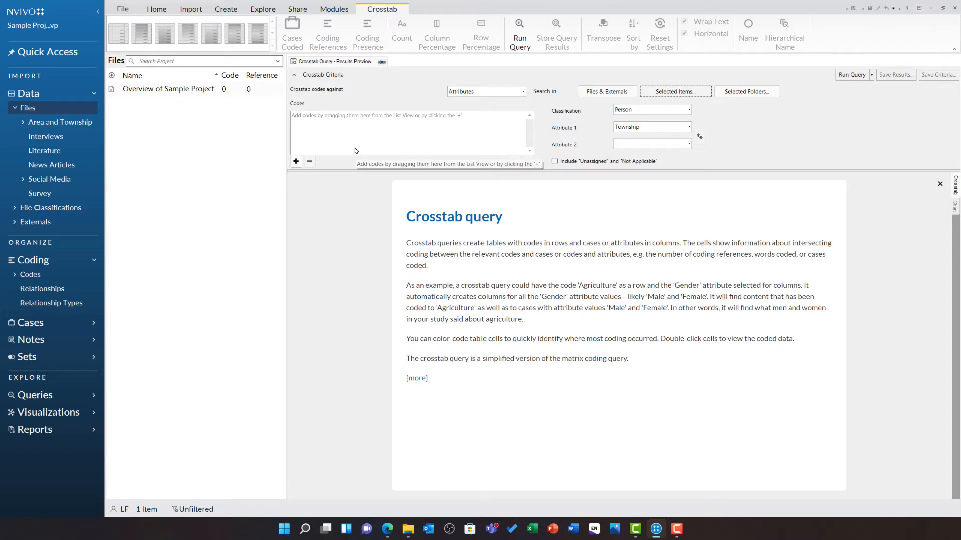
pyautogui.moveTo(298, 134)
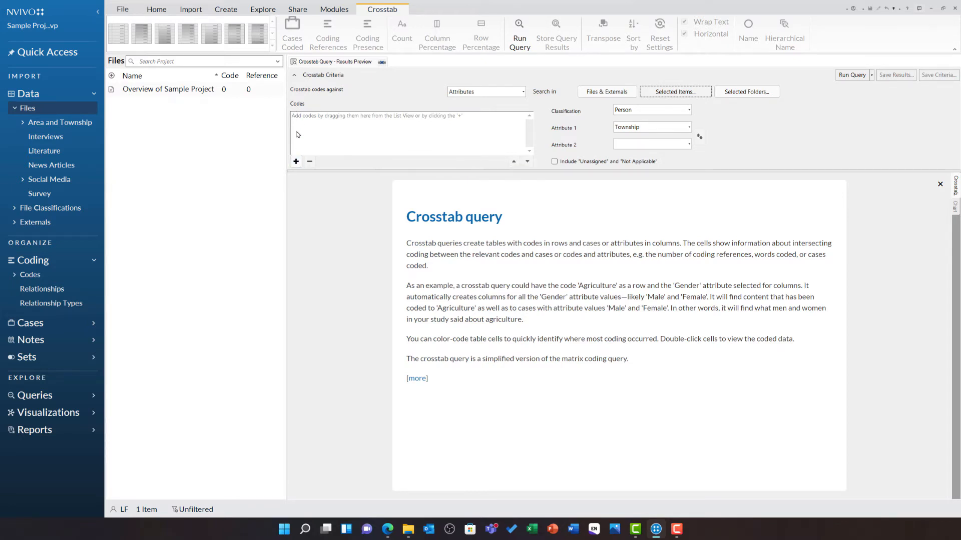
# Add the Attitude subcodes Mixed, Negative, Neutral and Positive, moving Positive to the top
pyautogui.click(296, 162)
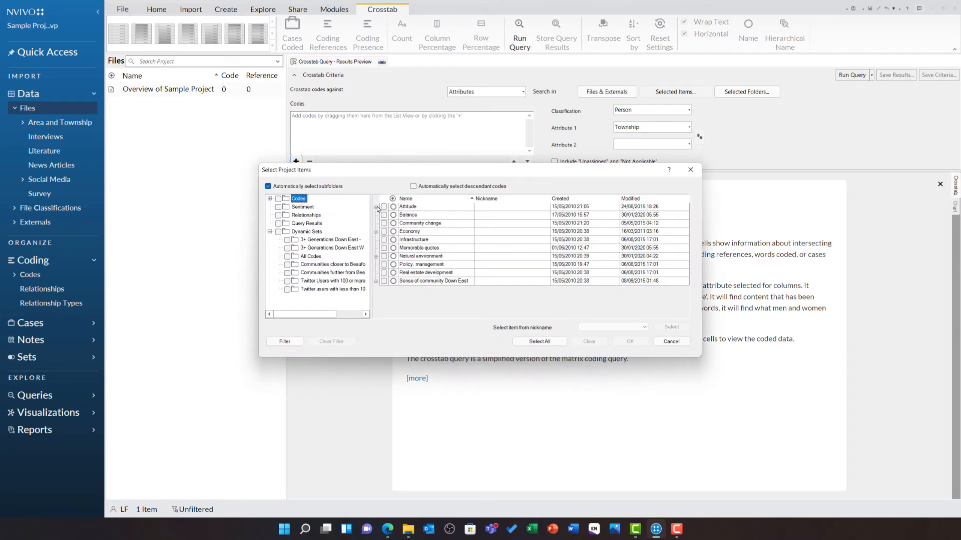
pyautogui.click(393, 207)
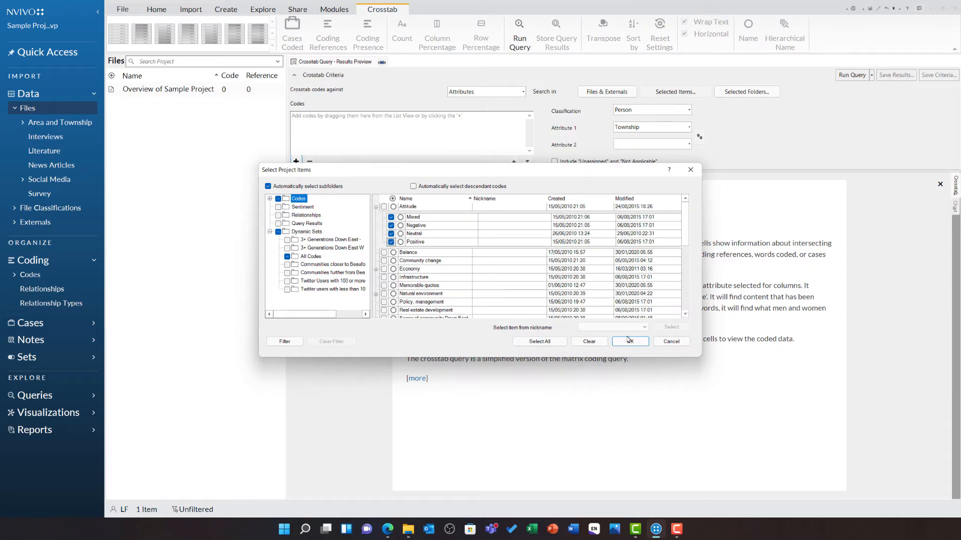
pyautogui.click(630, 341)
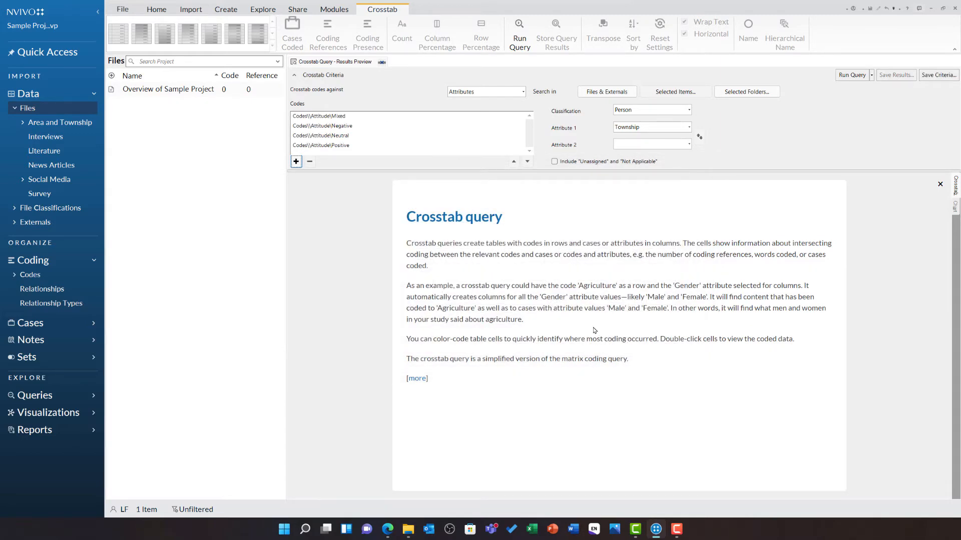
pyautogui.click(321, 145)
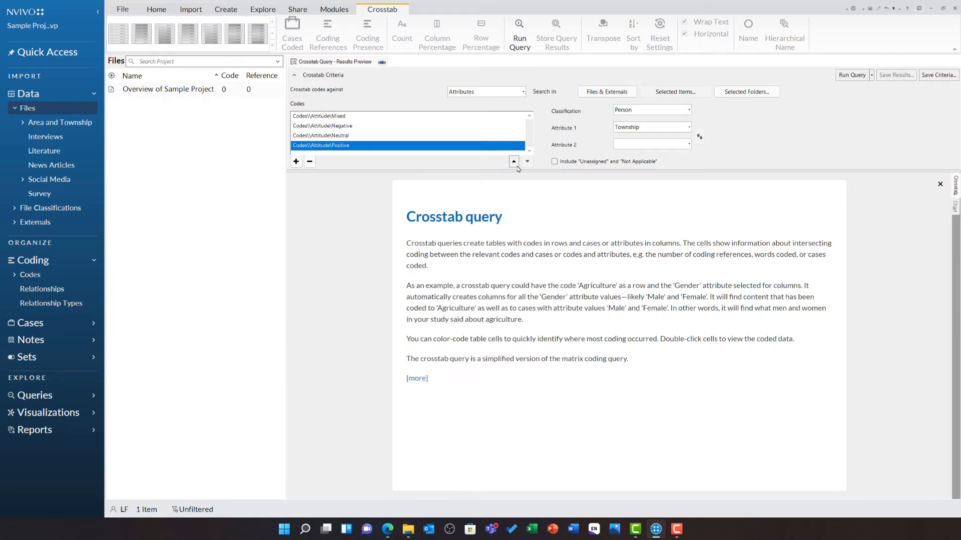
pyautogui.click(513, 161)
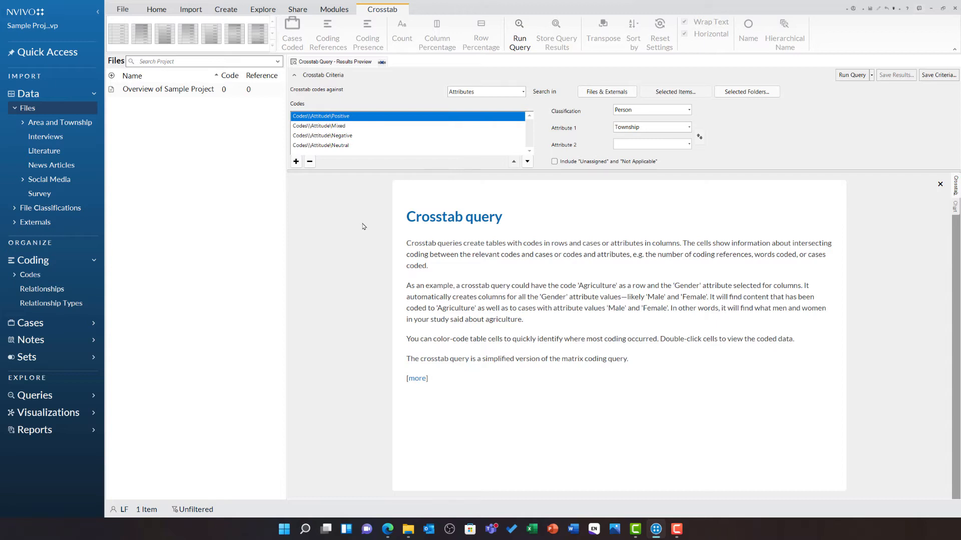
# Set Attribute 1 to Community and Attribute 2 to Age Group, then run the query
pyautogui.click(688, 109)
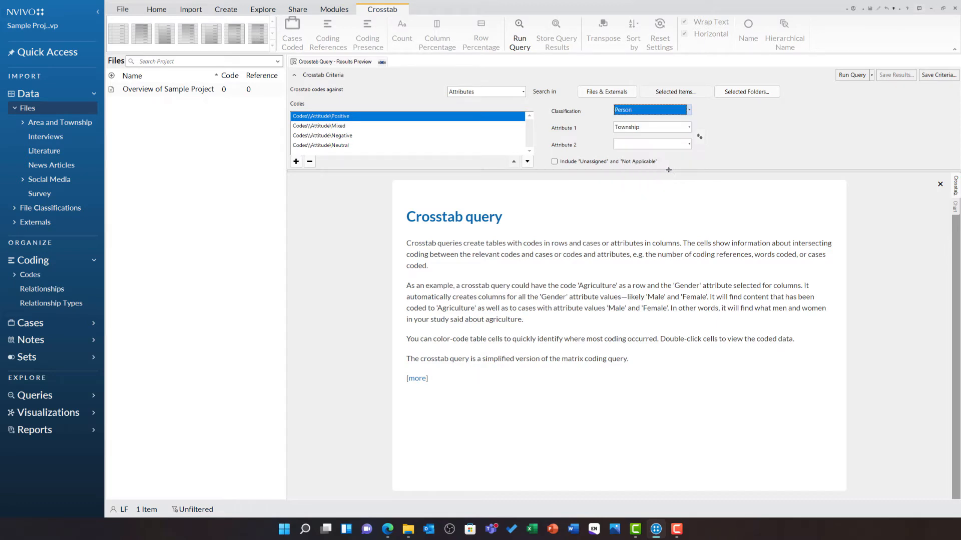
pyautogui.moveTo(678, 165)
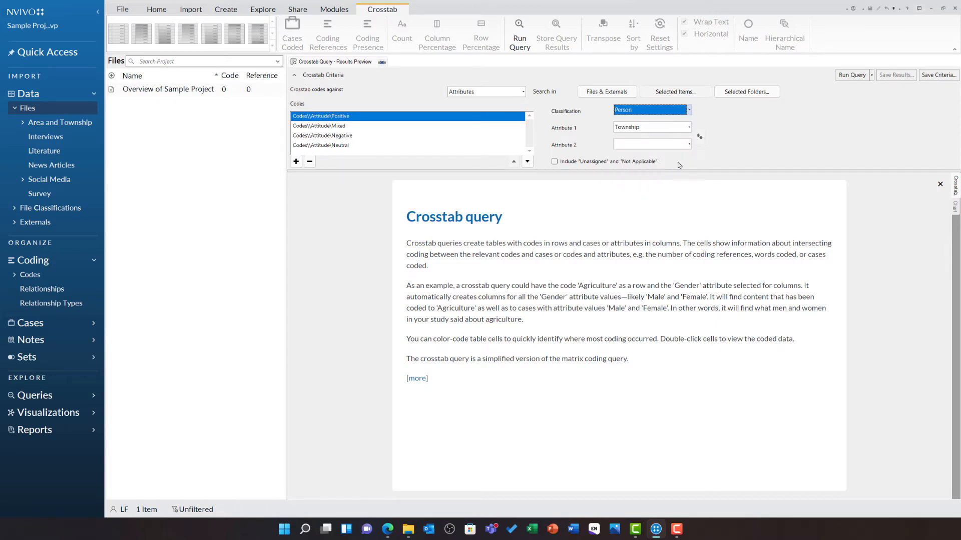
pyautogui.click(688, 126)
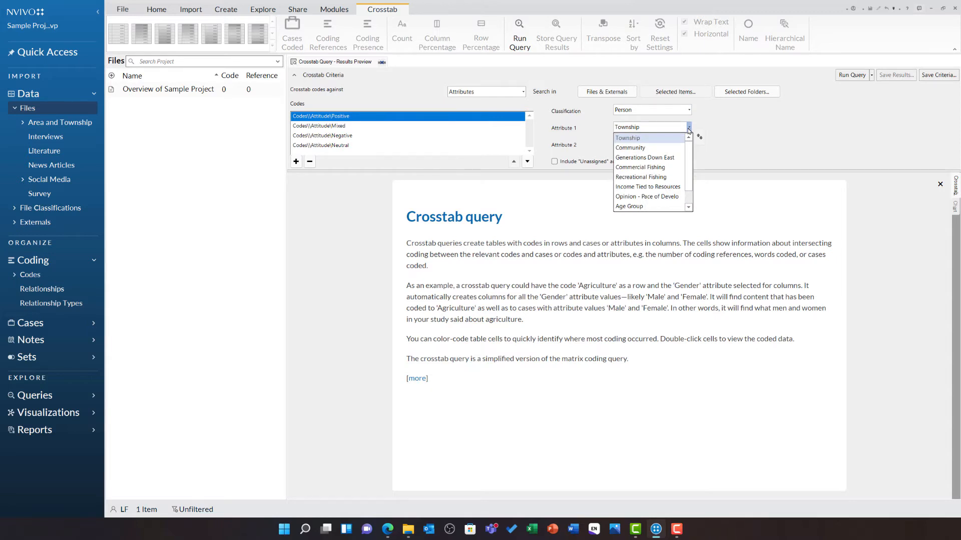
pyautogui.click(630, 148)
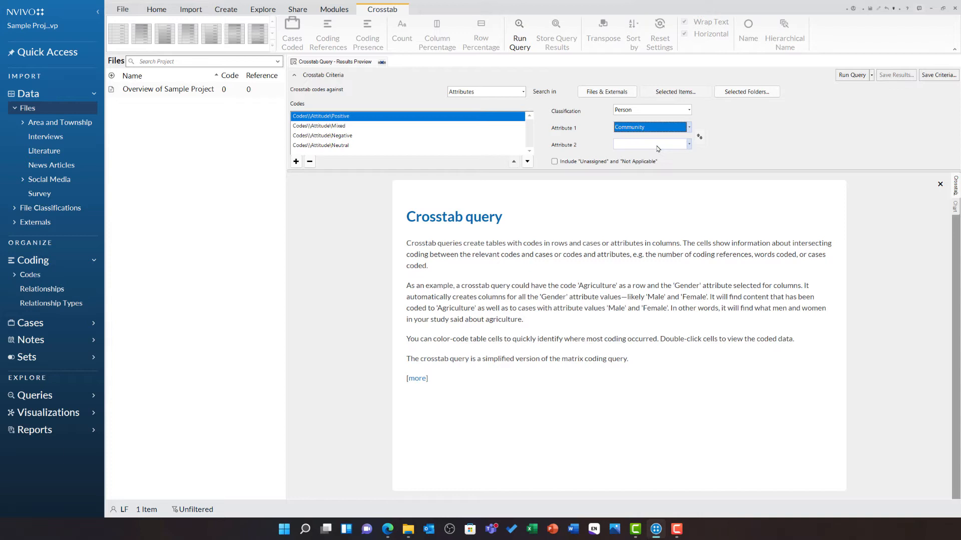
pyautogui.click(687, 145)
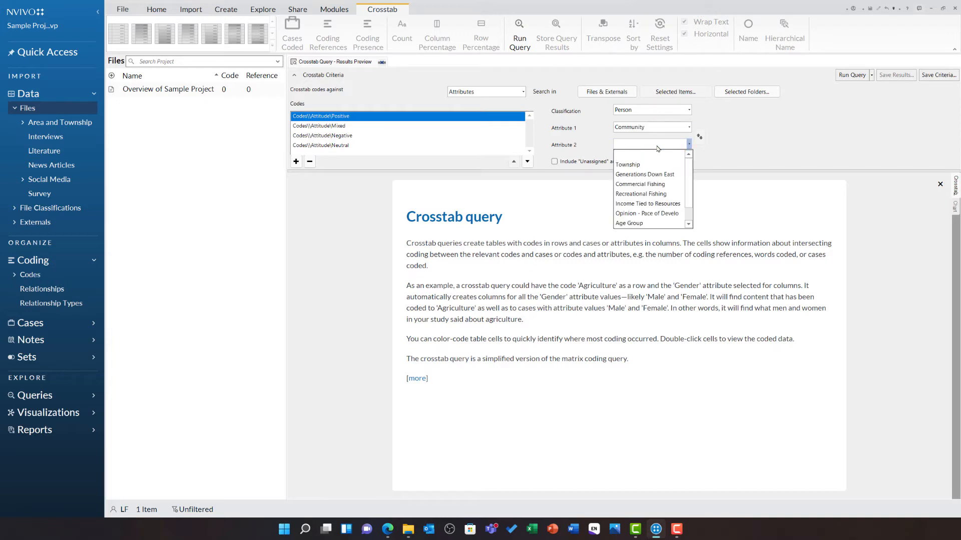
pyautogui.click(628, 225)
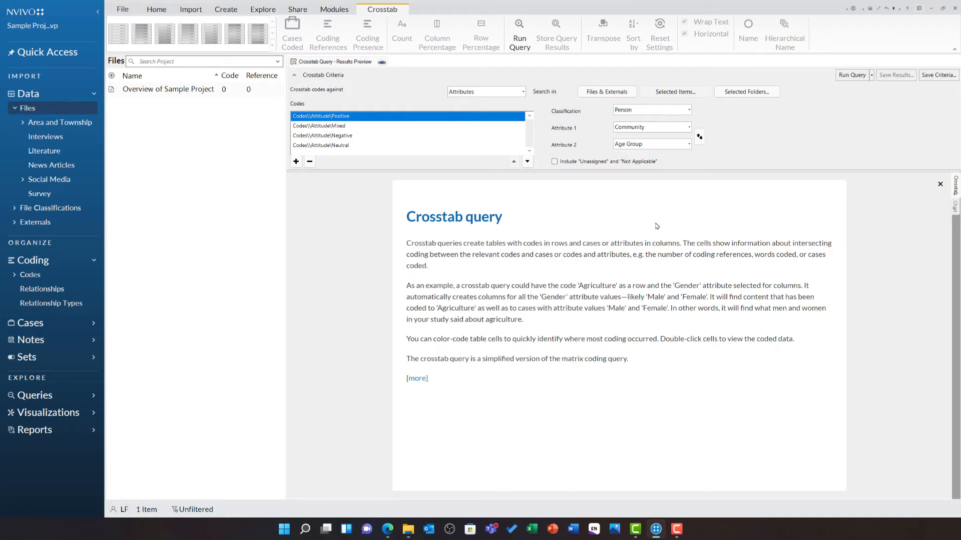
pyautogui.click(519, 34)
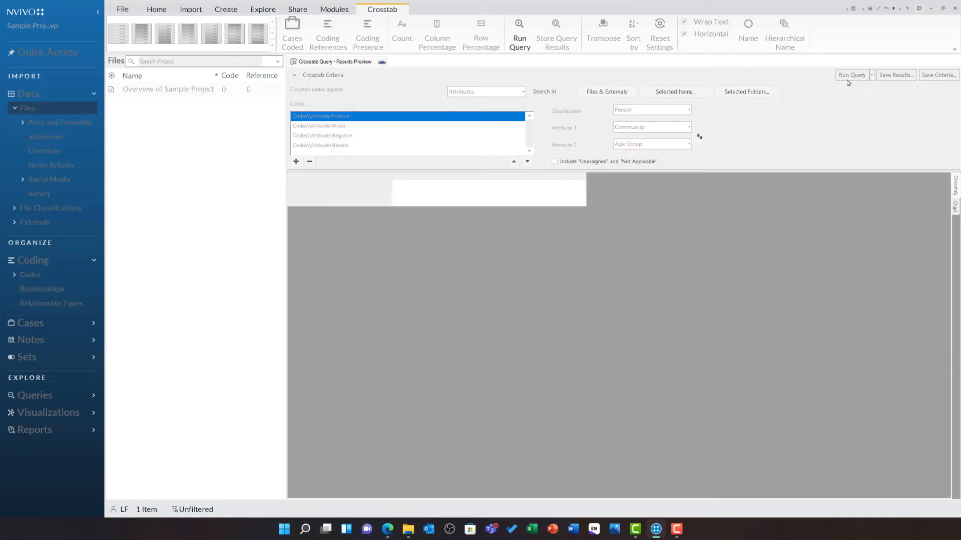
# Transpose the crosstab results so Community and Age Group combinations form rows
pyautogui.click(519, 33)
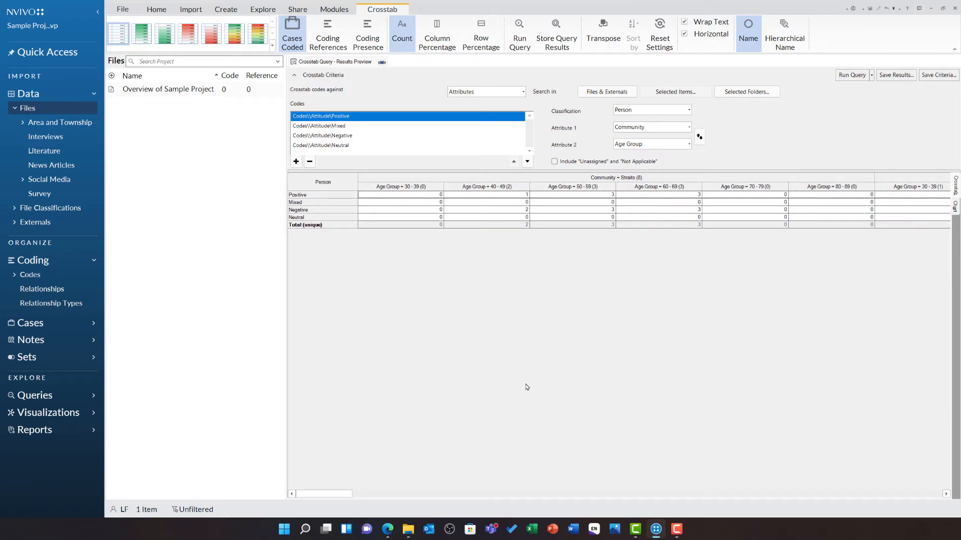
pyautogui.moveTo(604, 57)
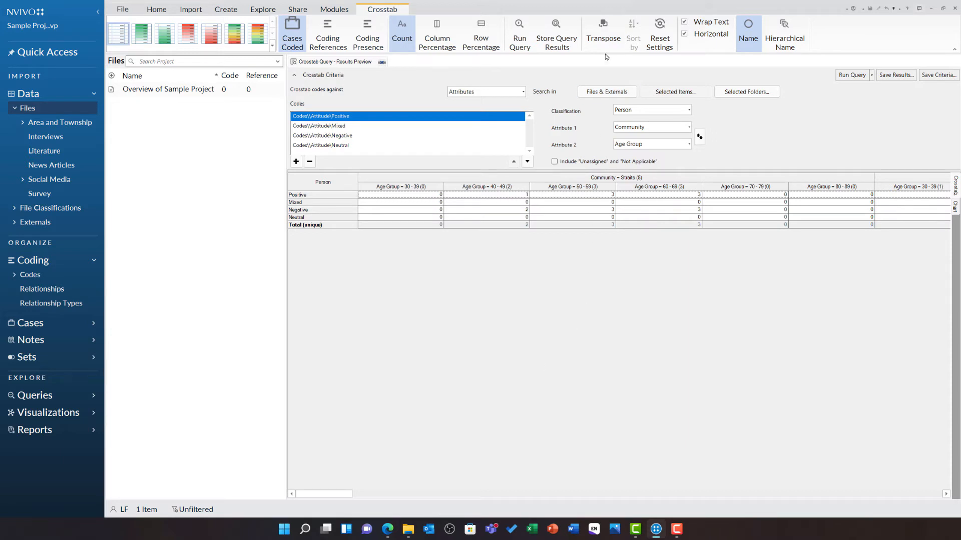
pyautogui.click(602, 34)
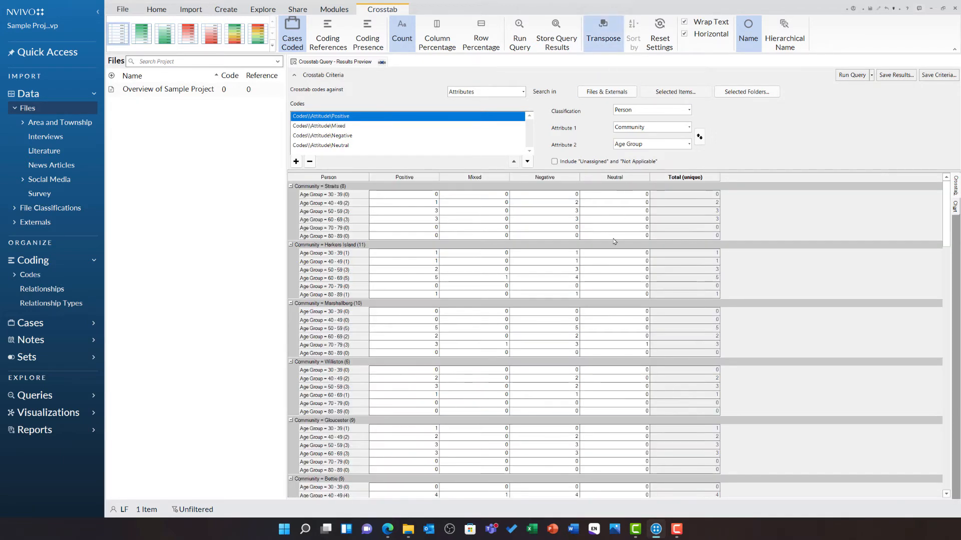
pyautogui.moveTo(709, 281)
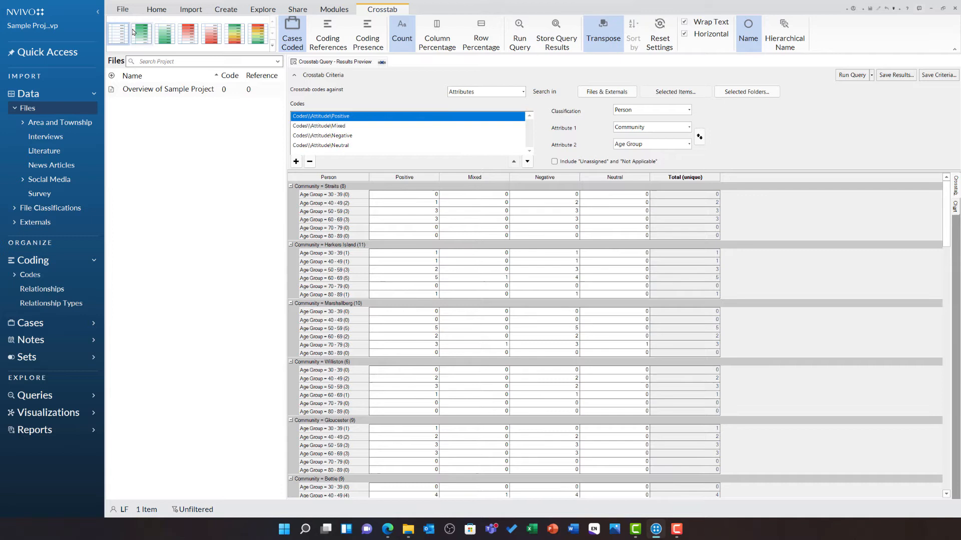
# Apply the green color-coding style so darker cells mark higher counts
pyautogui.click(142, 33)
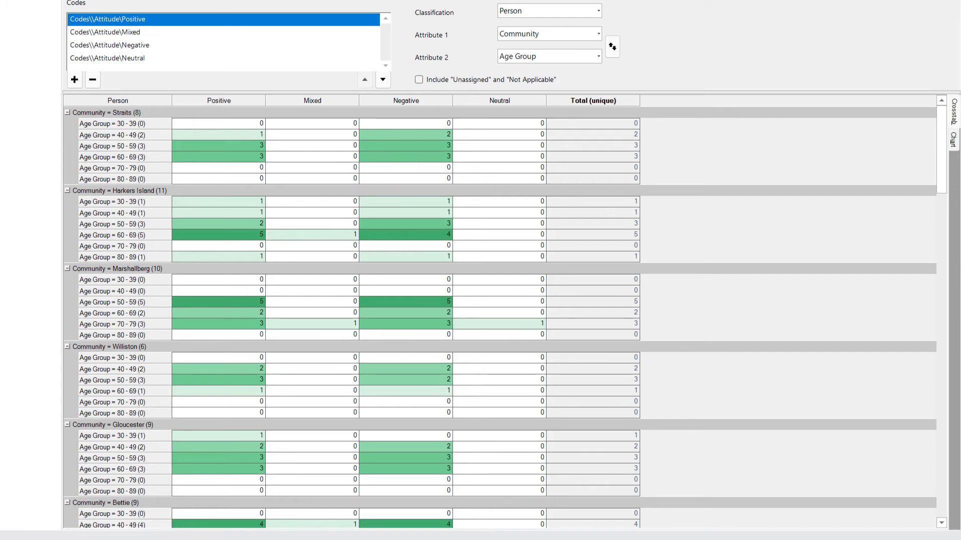
pyautogui.moveTo(228, 239)
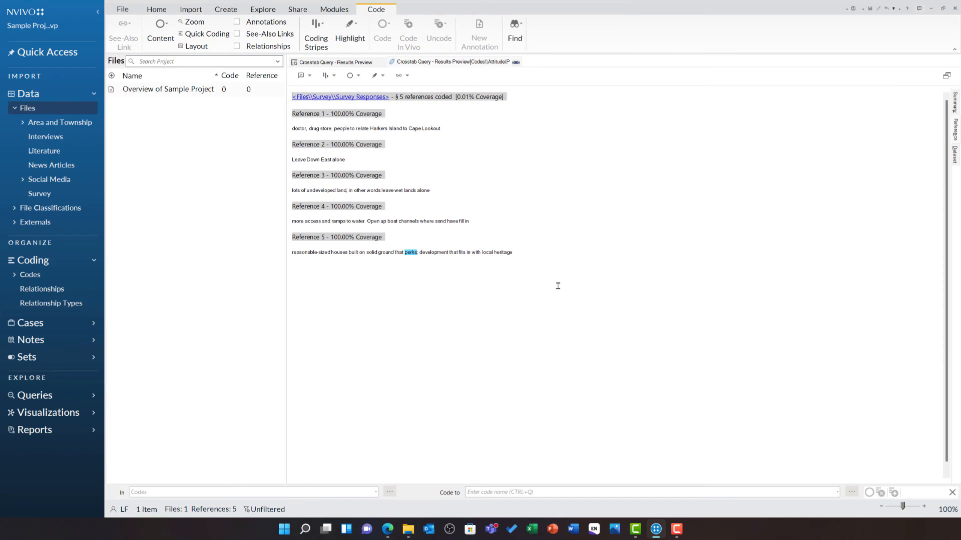
pyautogui.moveTo(434, 179)
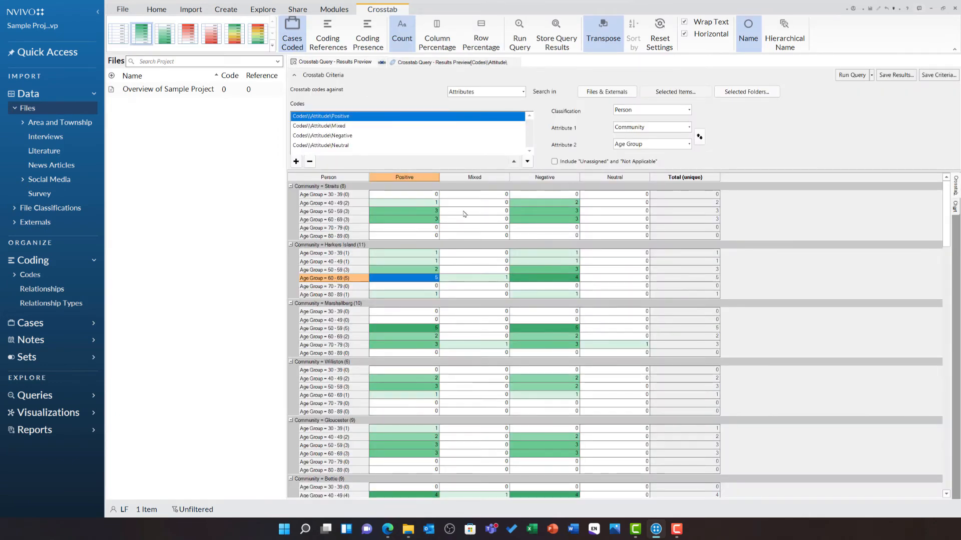
pyautogui.moveTo(539, 321)
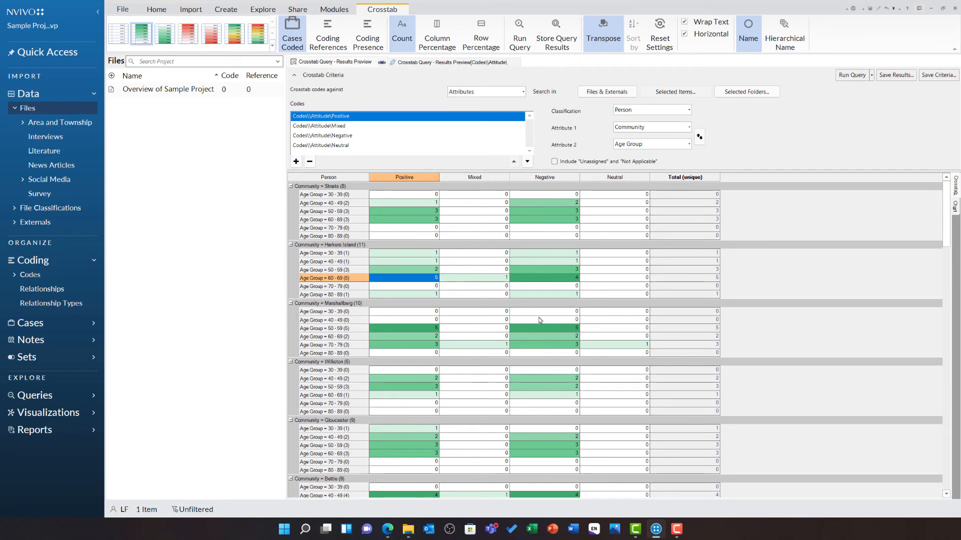
# Select the Marshallberg 50–59 Negative count to view its coded responses
pyautogui.click(543, 328)
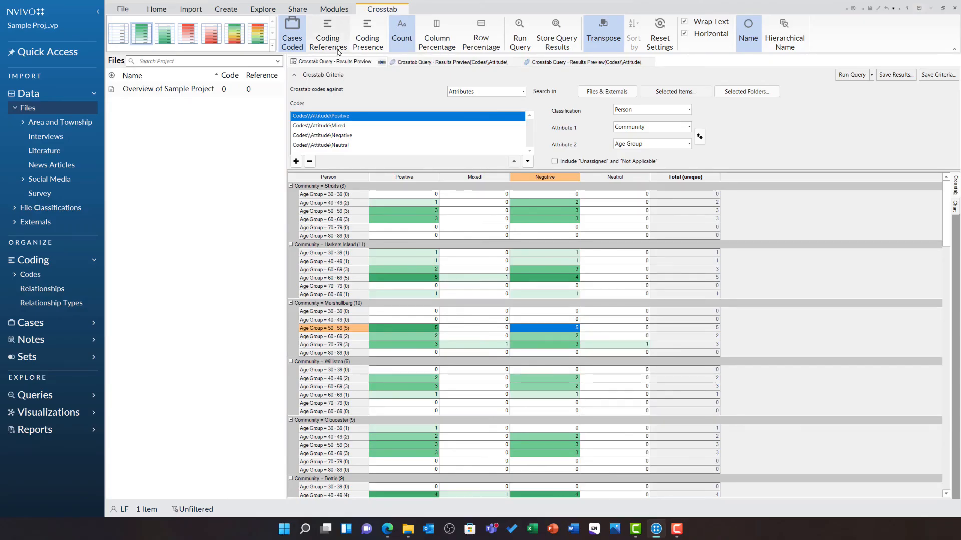
# Switch the cell content from Coding Presence to Coding References and scroll the results
pyautogui.click(328, 34)
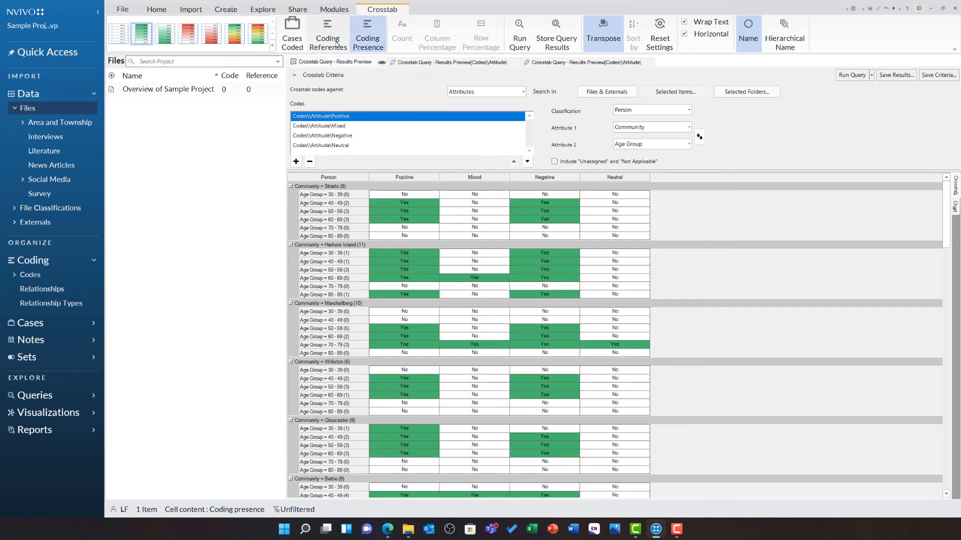
pyautogui.click(402, 34)
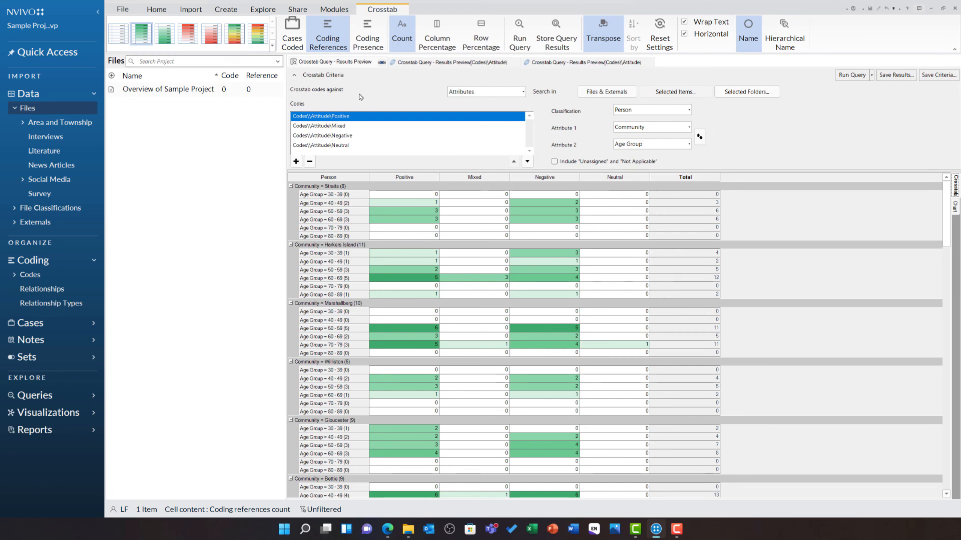
pyautogui.moveTo(477, 265)
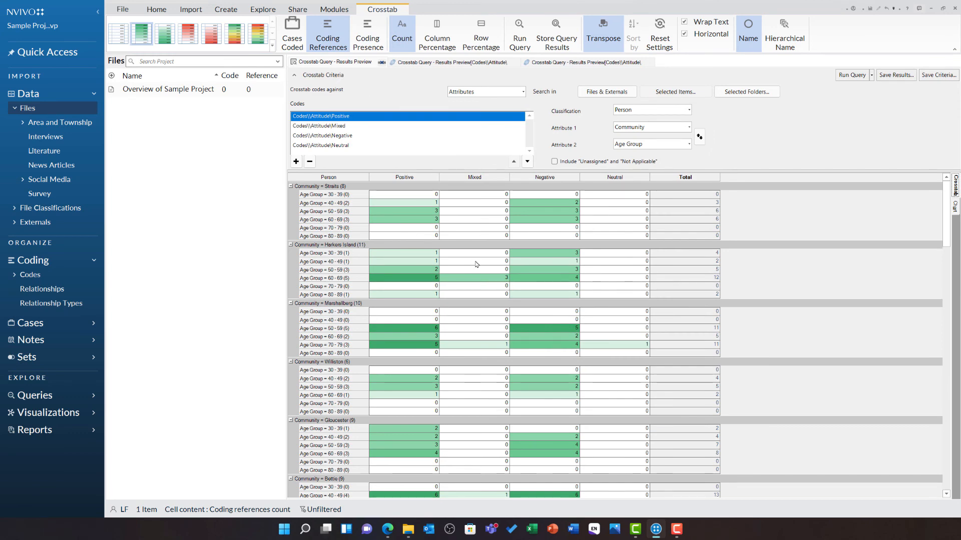
pyautogui.scroll(-3)
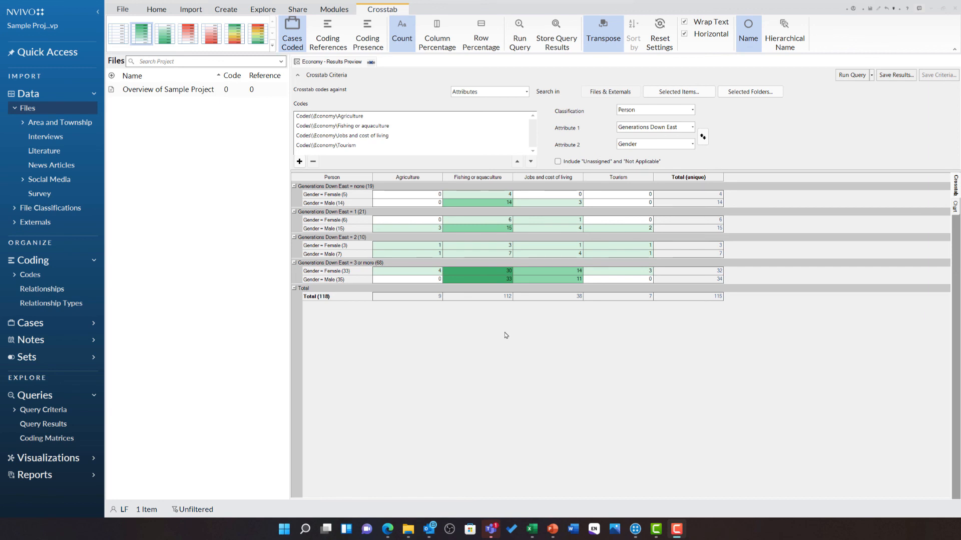
pyautogui.moveTo(956, 208)
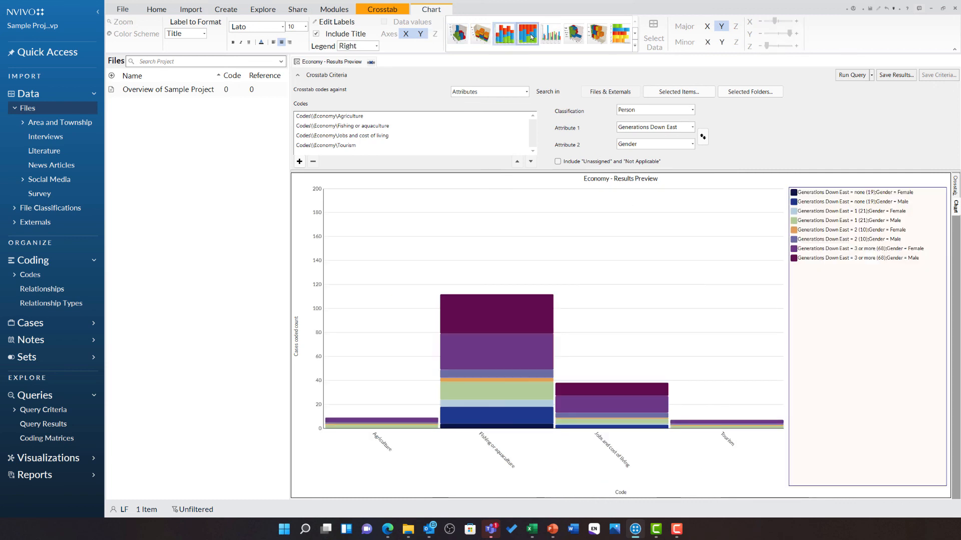
# Try a clustered column chart, return to stacked column, and bring up Export Chart
pyautogui.click(549, 33)
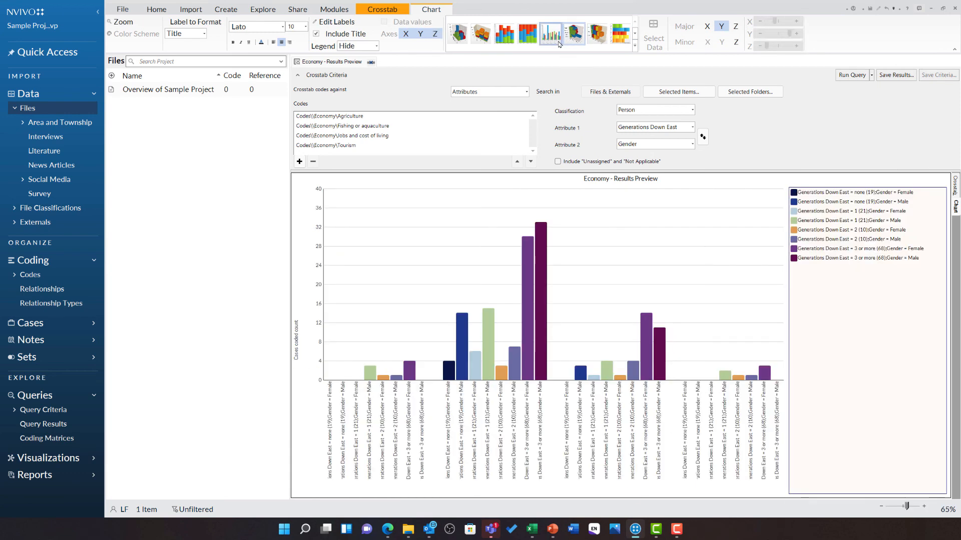
pyautogui.click(503, 33)
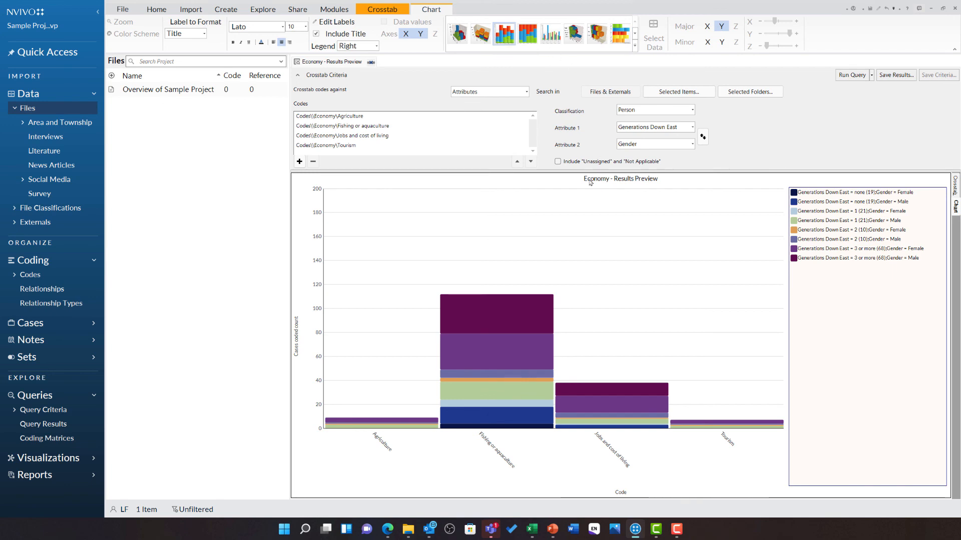
pyautogui.rightClick(590, 183)
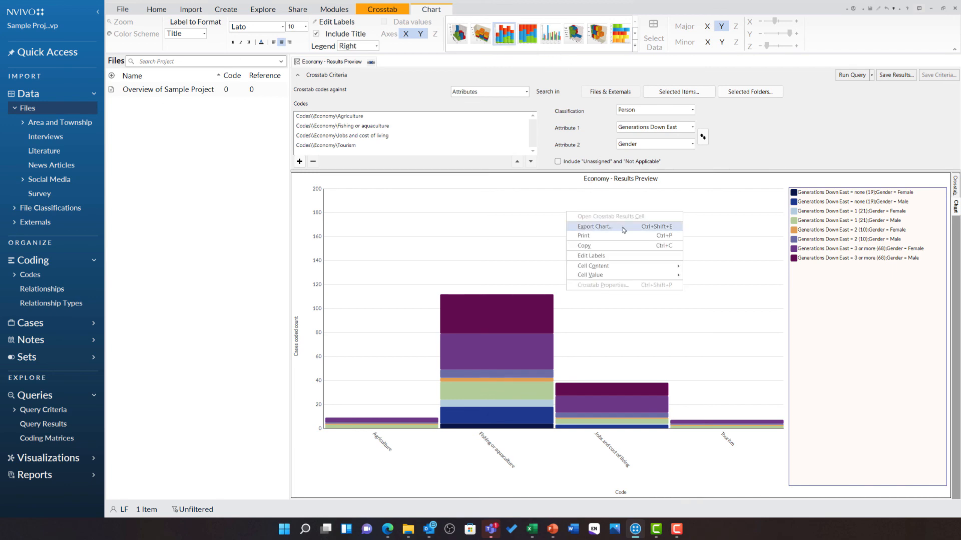